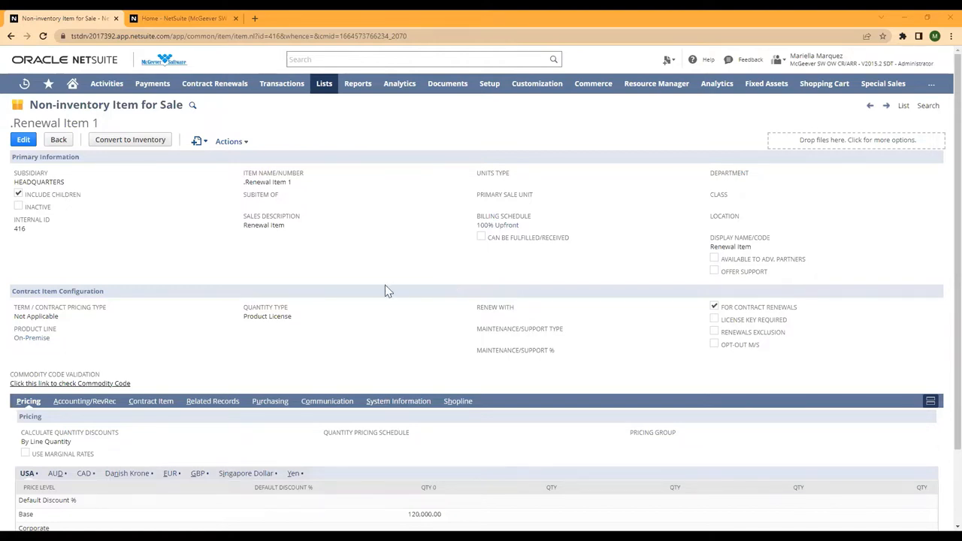
Step: Scroll down to the Pricing table showing Base 120,000.00 and Online Price 100,000.00
{"action": "scroll", "scroll_direction": "down", "scroll_amount": 3}
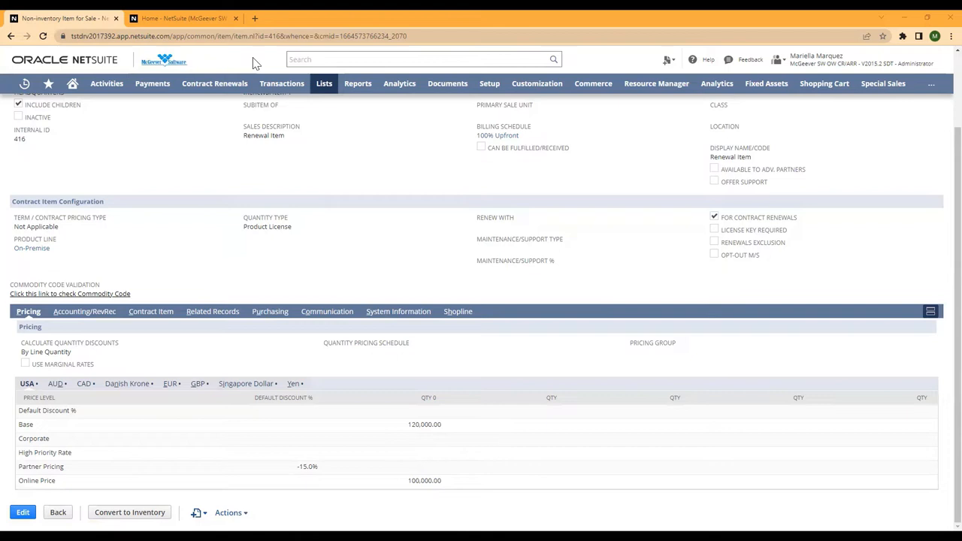
{"action": "mouse_move", "coordinate": [431, 435]}
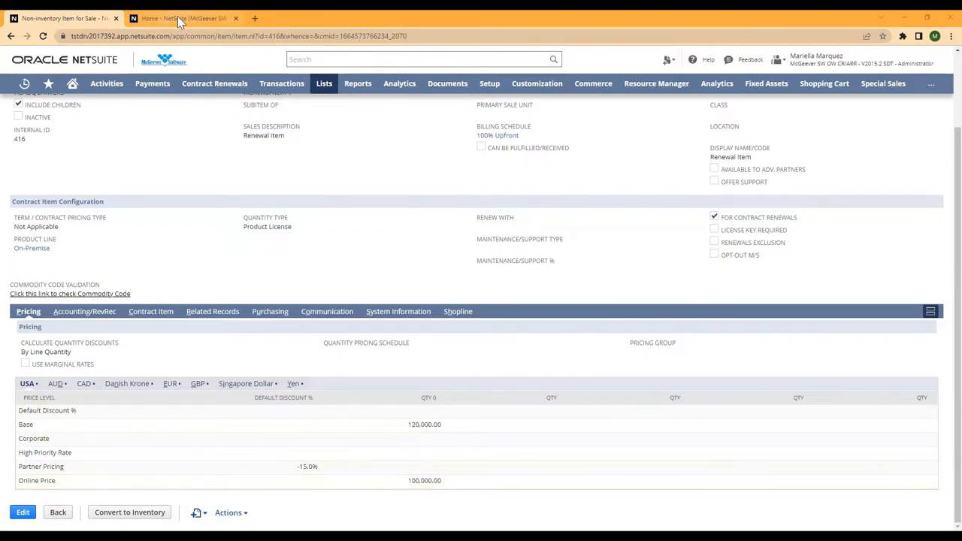
Step: Search 'Swap Prices Between Price Levels' in global search and open that page
{"action": "left_click", "coordinate": [421, 59]}
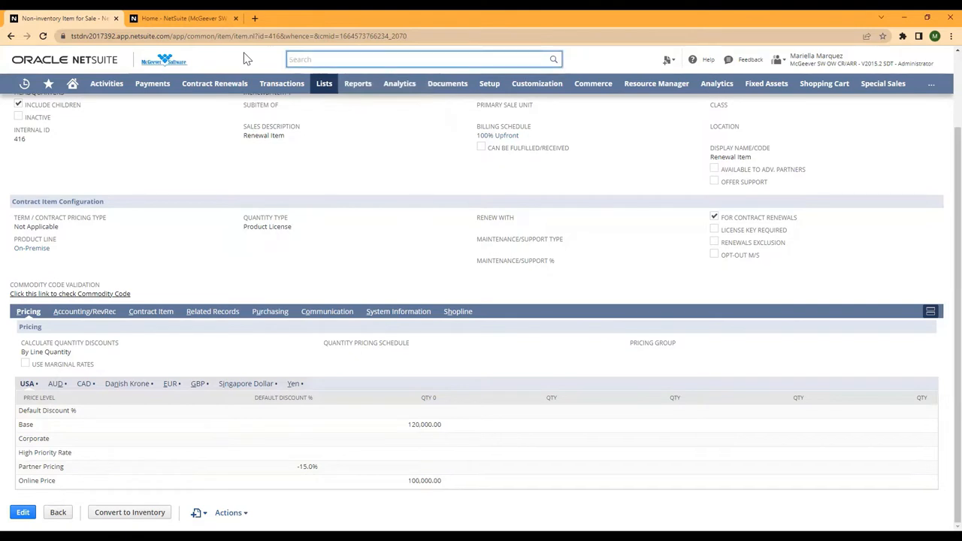
{"action": "type", "text": "Swap Prices Between Price Levels"}
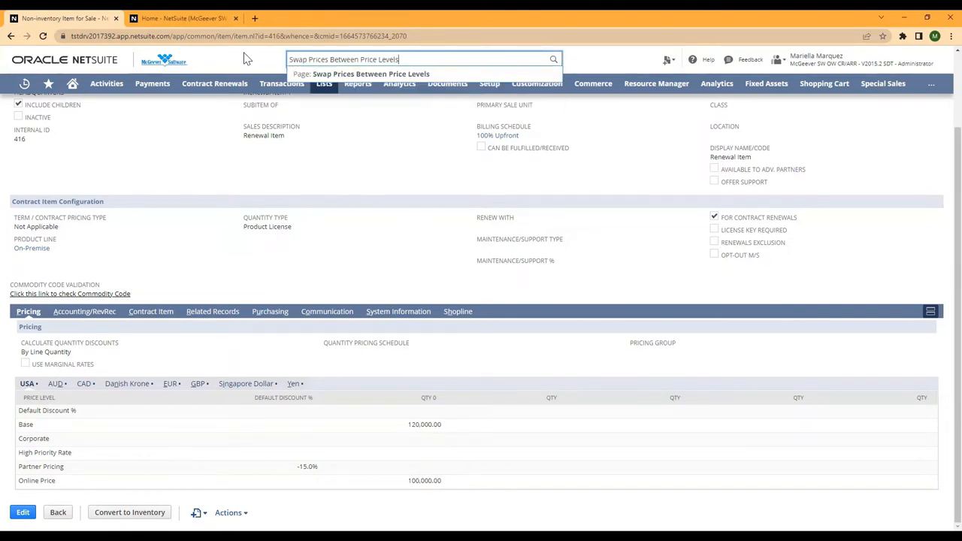
{"action": "left_click", "coordinate": [371, 74]}
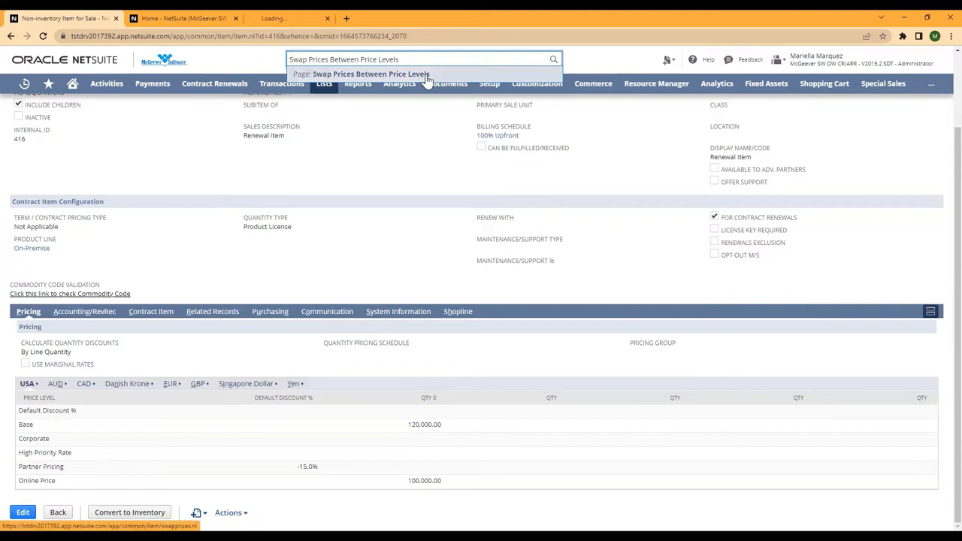
{"action": "left_click", "coordinate": [362, 74]}
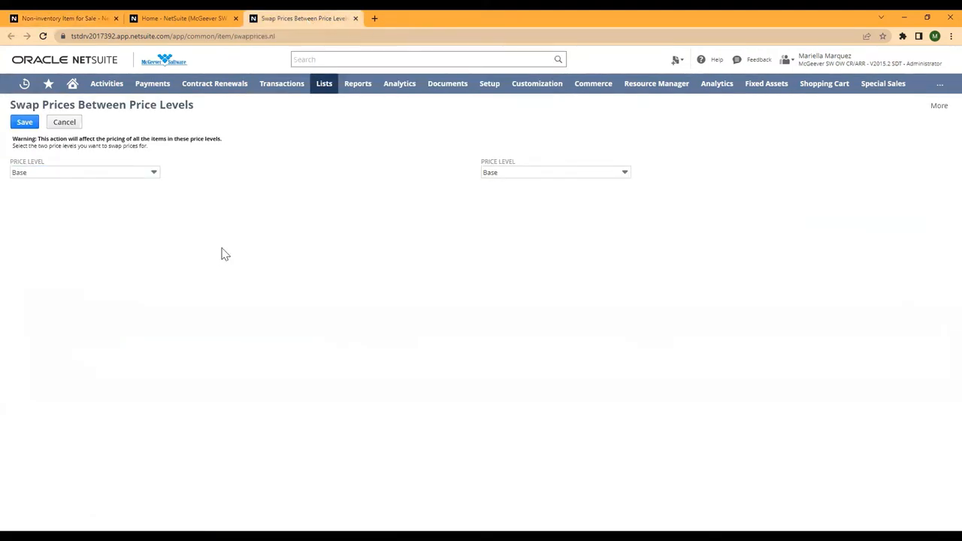
{"action": "mouse_move", "coordinate": [442, 179]}
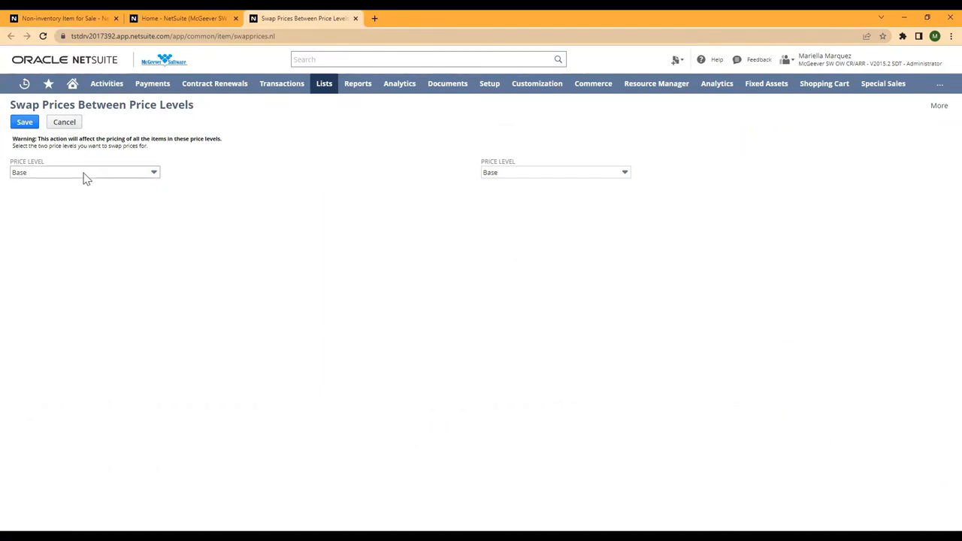
Step: Keep Base as the first level, choose Online Price as the second, and save
{"action": "left_click", "coordinate": [82, 172]}
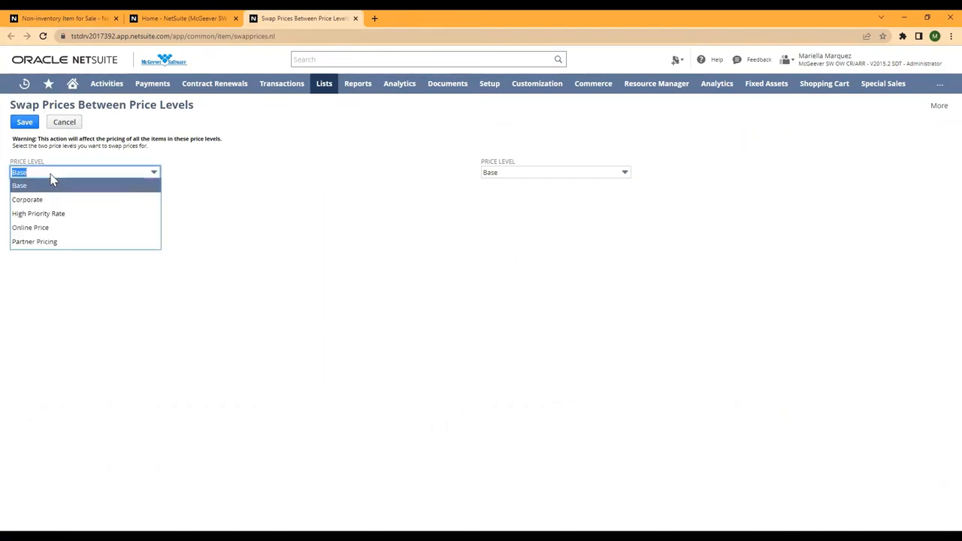
{"action": "left_click", "coordinate": [554, 172]}
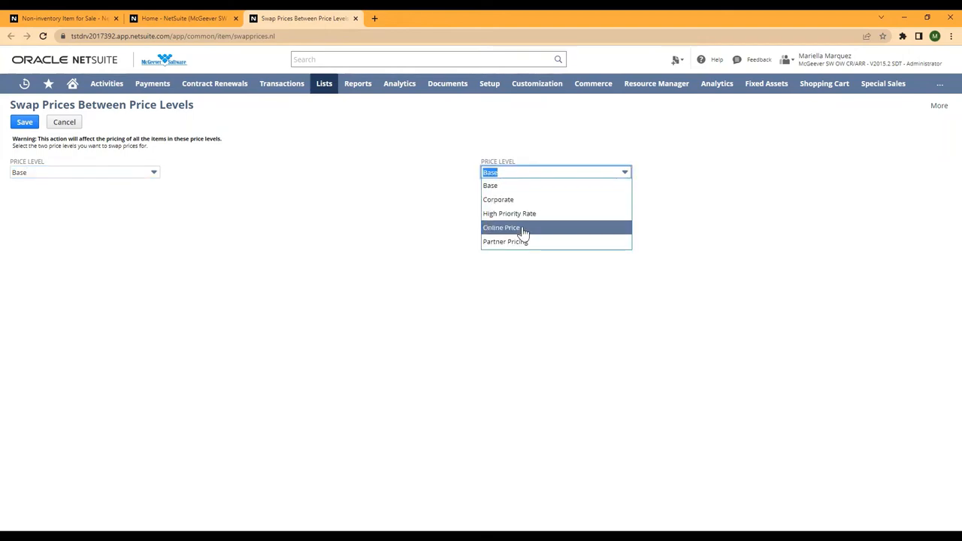
{"action": "left_click", "coordinate": [501, 228]}
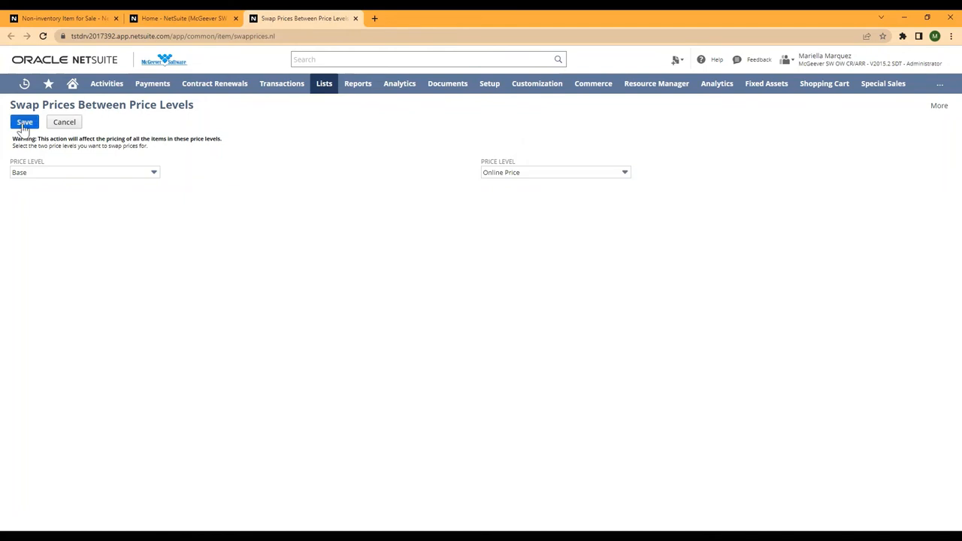
{"action": "left_click", "coordinate": [25, 122]}
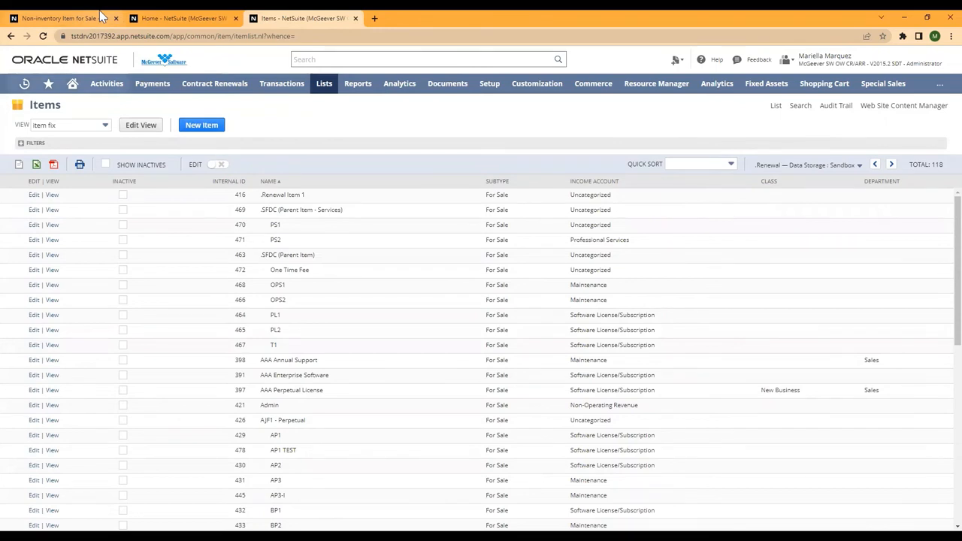
{"action": "mouse_move", "coordinate": [58, 18]}
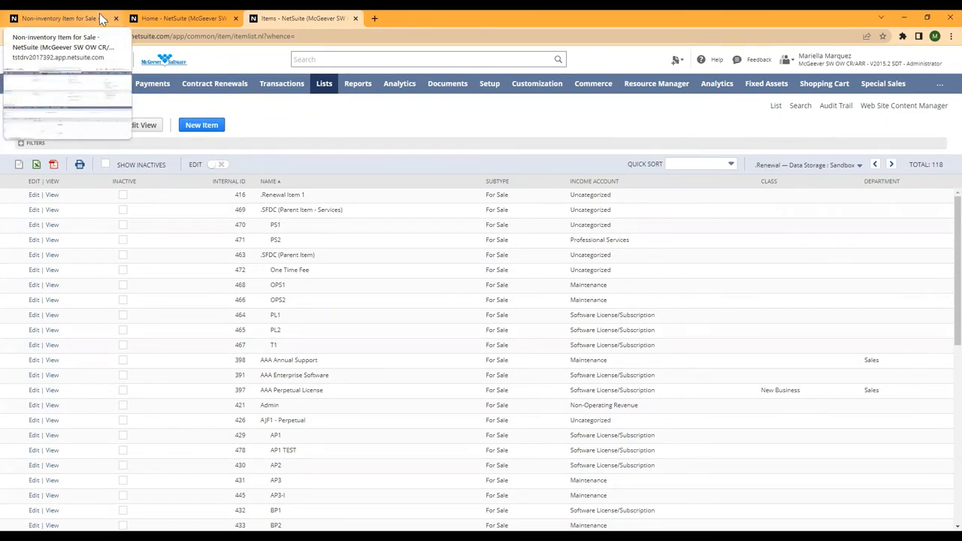
Step: Switch back to the .Renewal Item 1 Non-inventory Item browser tab
{"action": "left_click", "coordinate": [282, 194]}
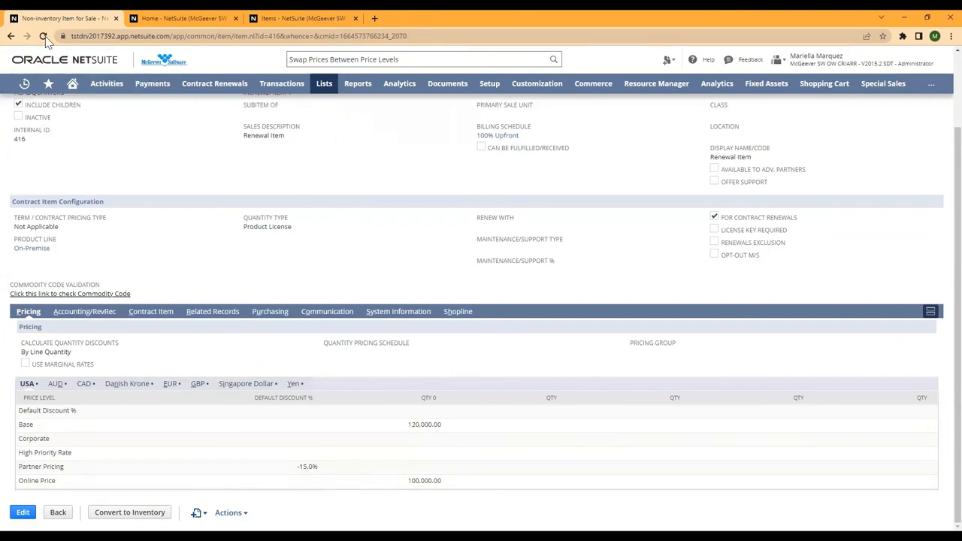
Step: Reload the item record to show Base 100,000.00 and Online Price 120,000.00
{"action": "left_click", "coordinate": [43, 36]}
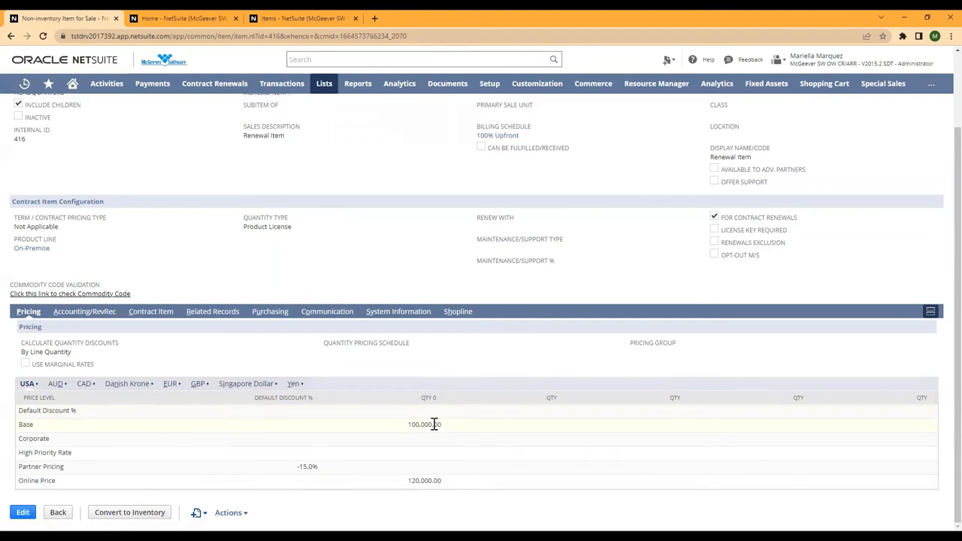
{"action": "mouse_move", "coordinate": [428, 493]}
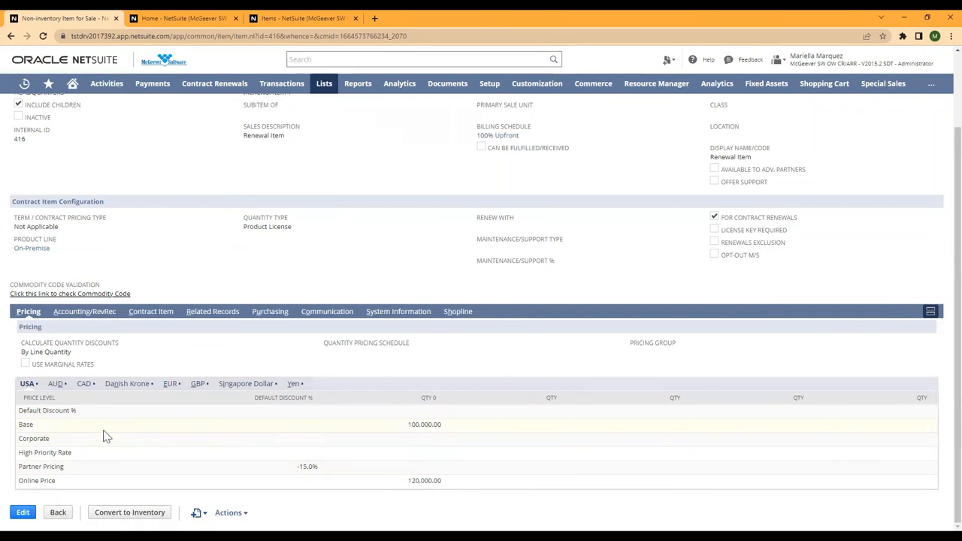
{"action": "mouse_move", "coordinate": [74, 434]}
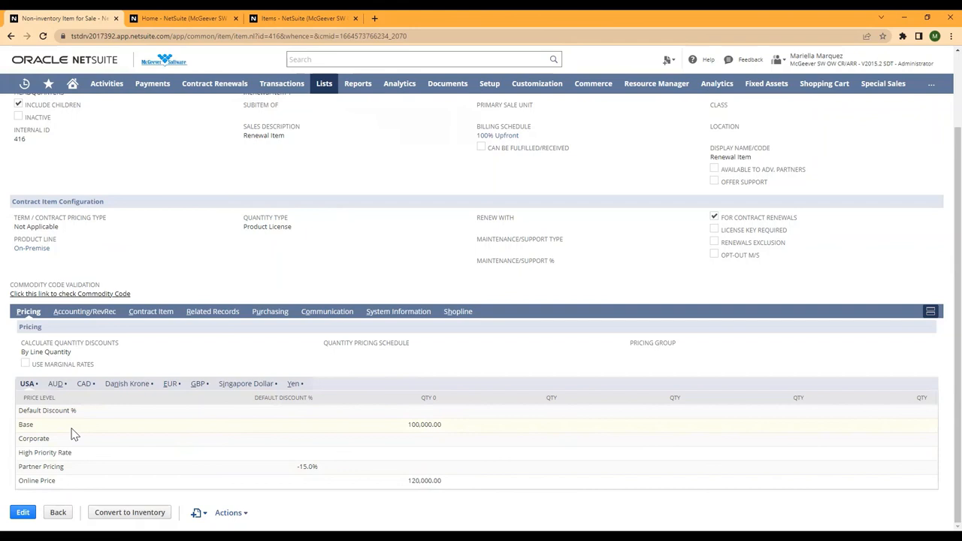
{"action": "mouse_move", "coordinate": [367, 429]}
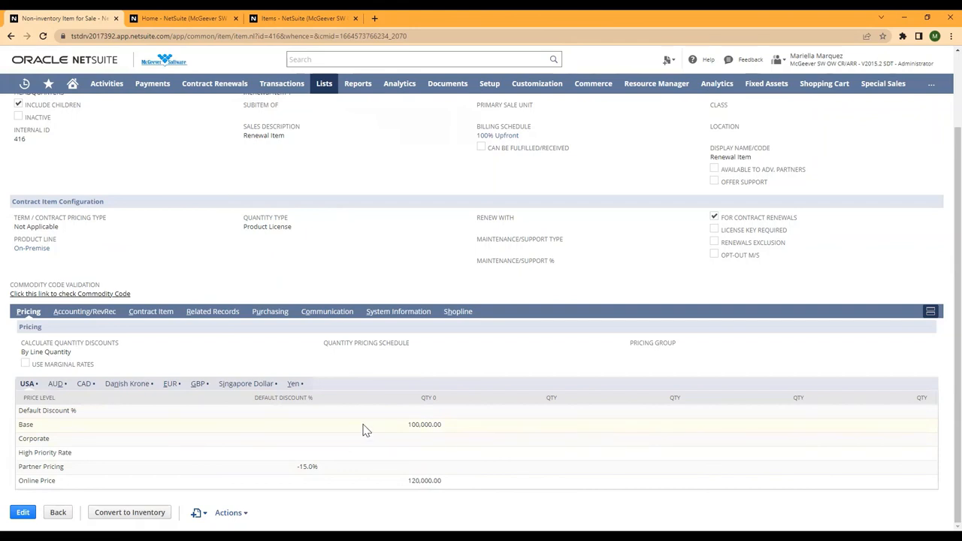